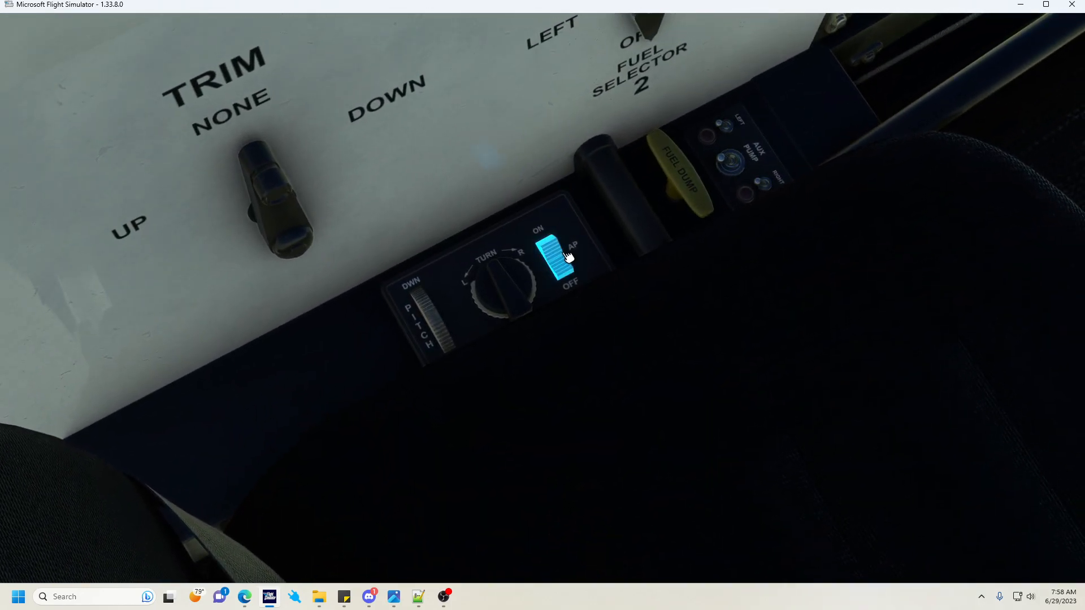
mouse_move(554, 255)
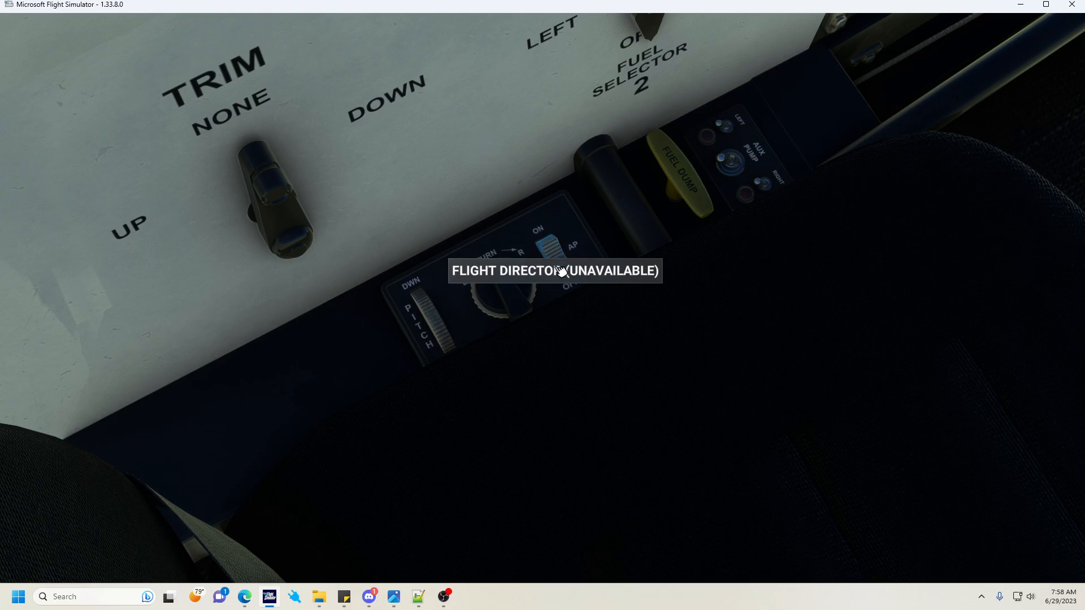
mouse_move(499, 280)
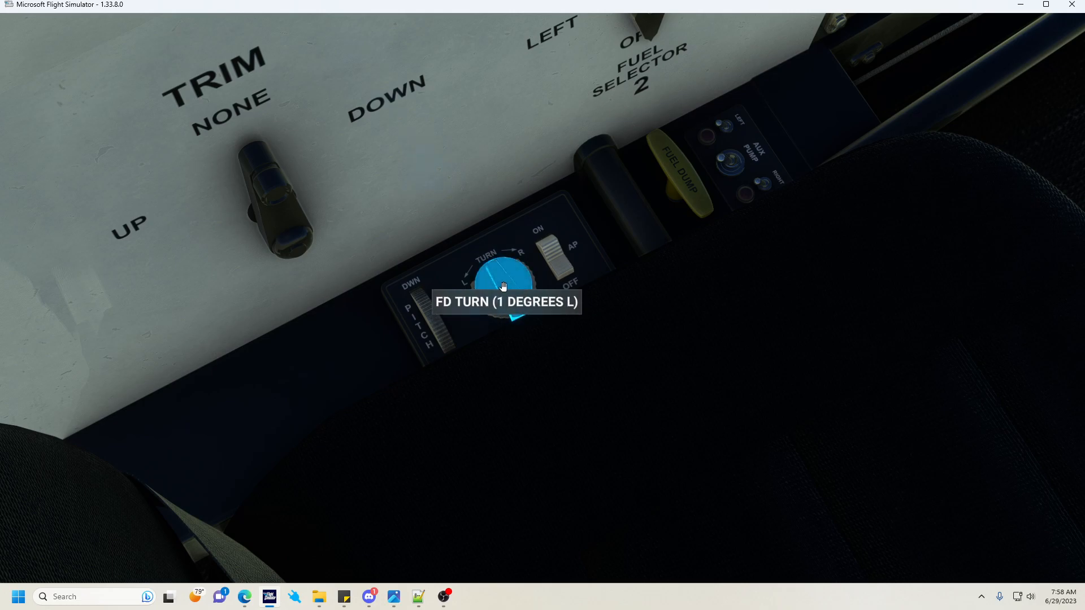
Step: Return the flight director turn knob to 0 degrees, centred
click(503, 283)
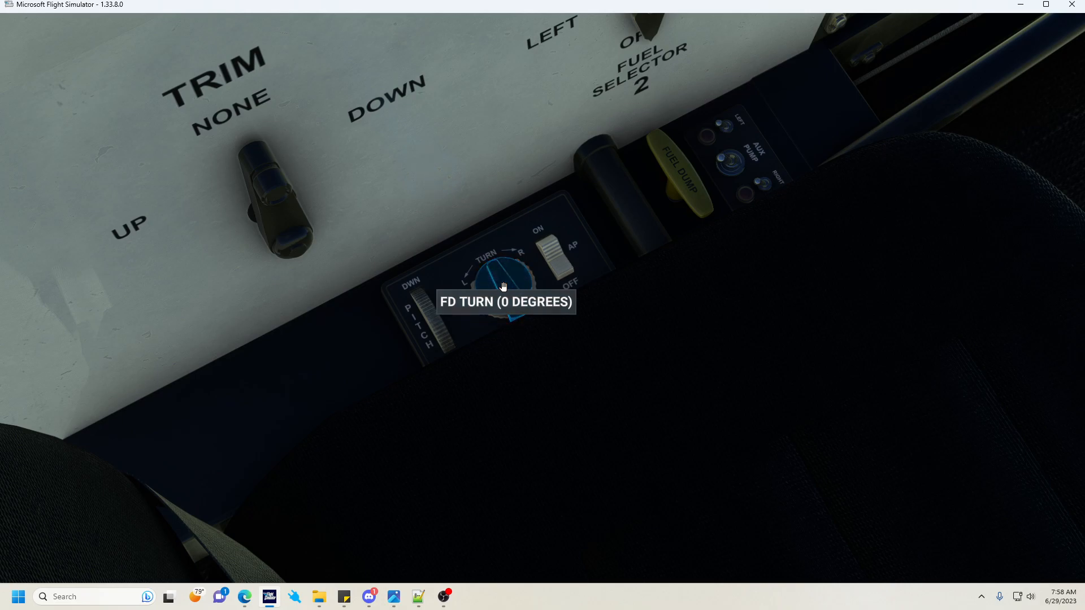
mouse_move(362, 327)
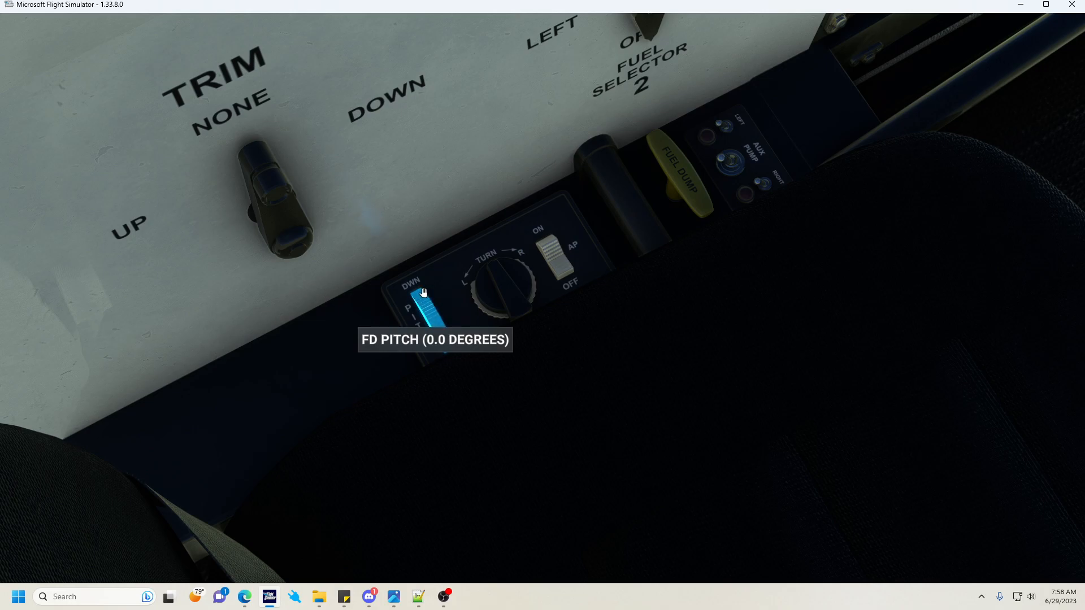
mouse_move(471, 370)
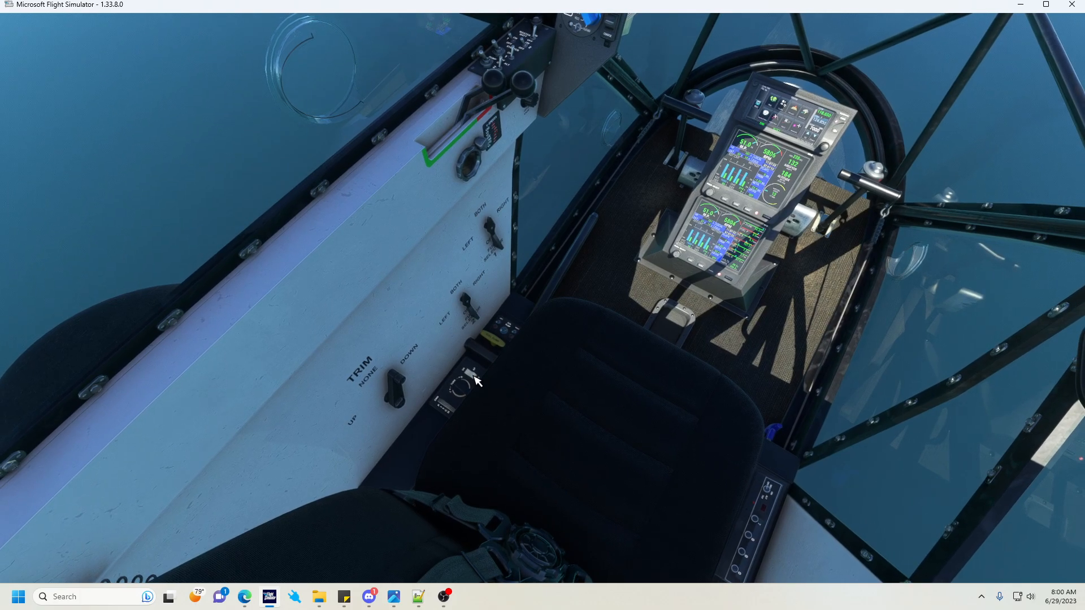
mouse_move(463, 384)
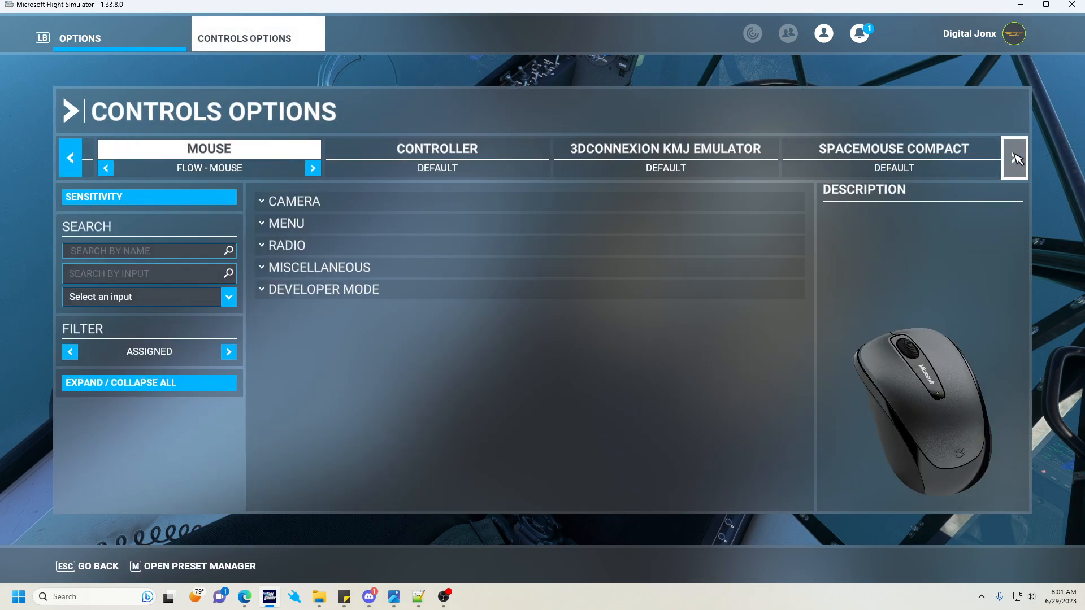
Step: Filter the X52 H.O.T.A.S. controller bindings by the search term 'toggle'
click(1016, 157)
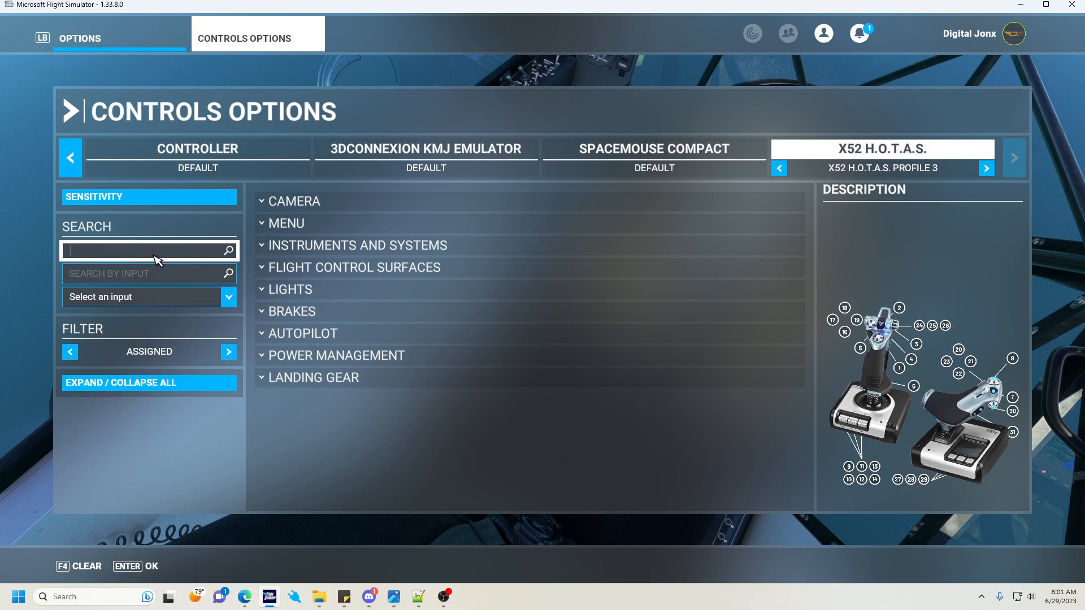
text(toggle)
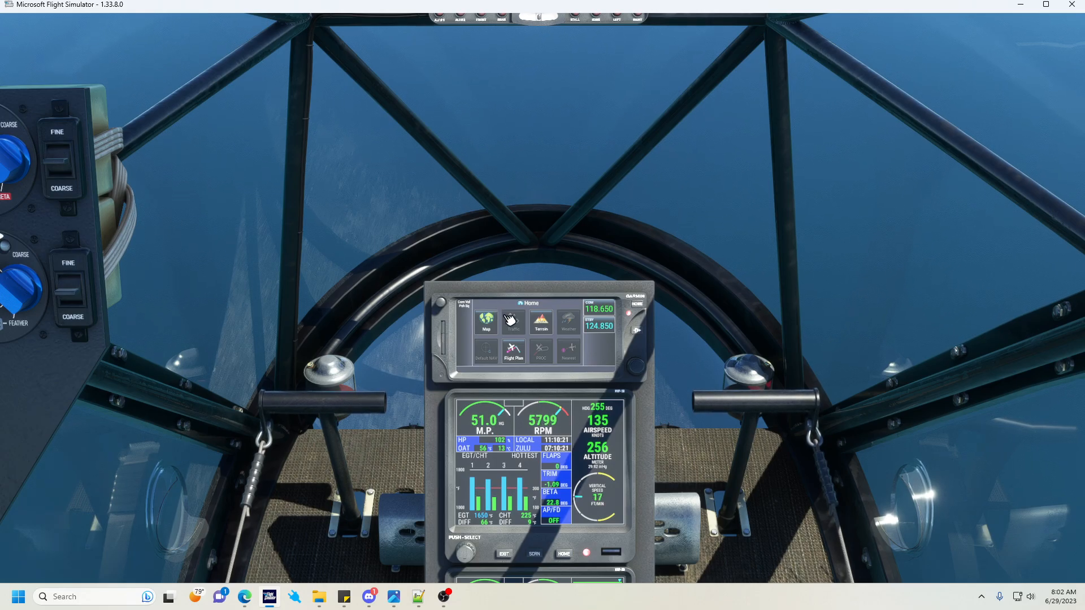
Step: Swap the radio frequencies so 124.850 becomes active with 118.650 on standby
click(486, 323)
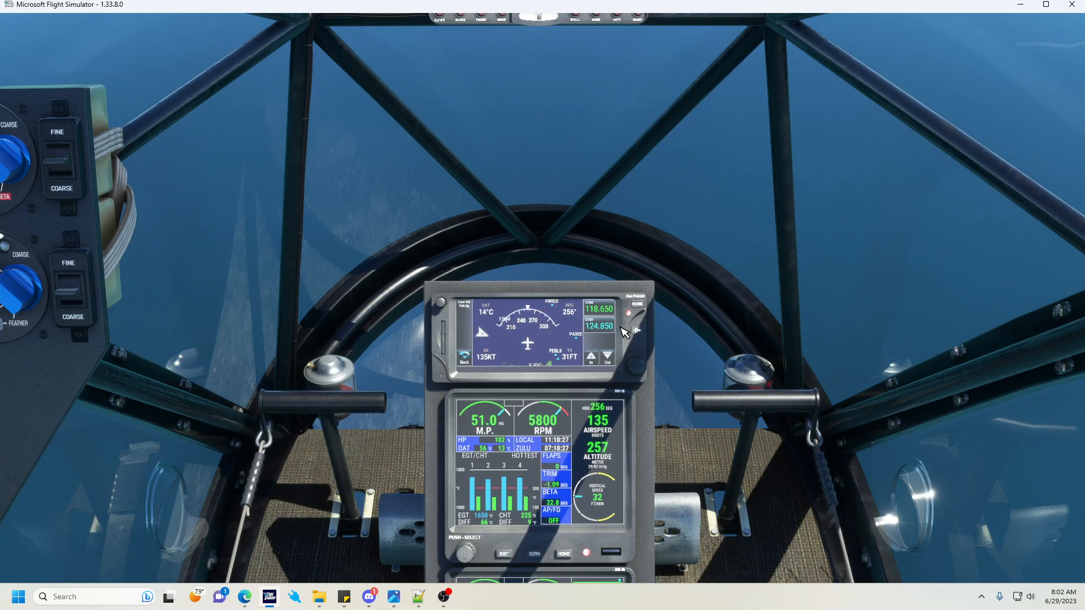
click(637, 328)
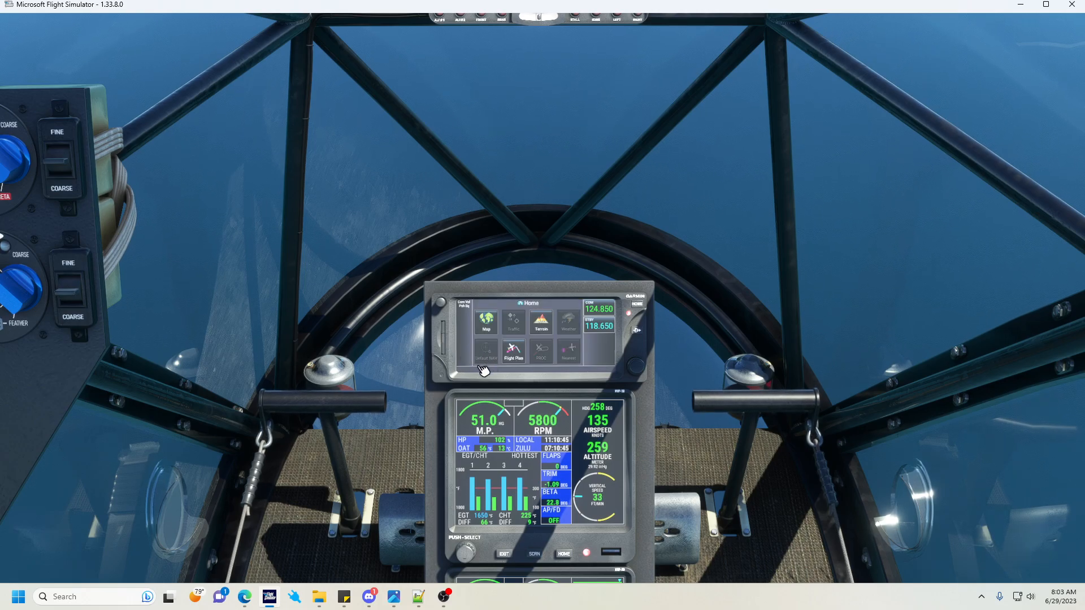
mouse_move(520, 293)
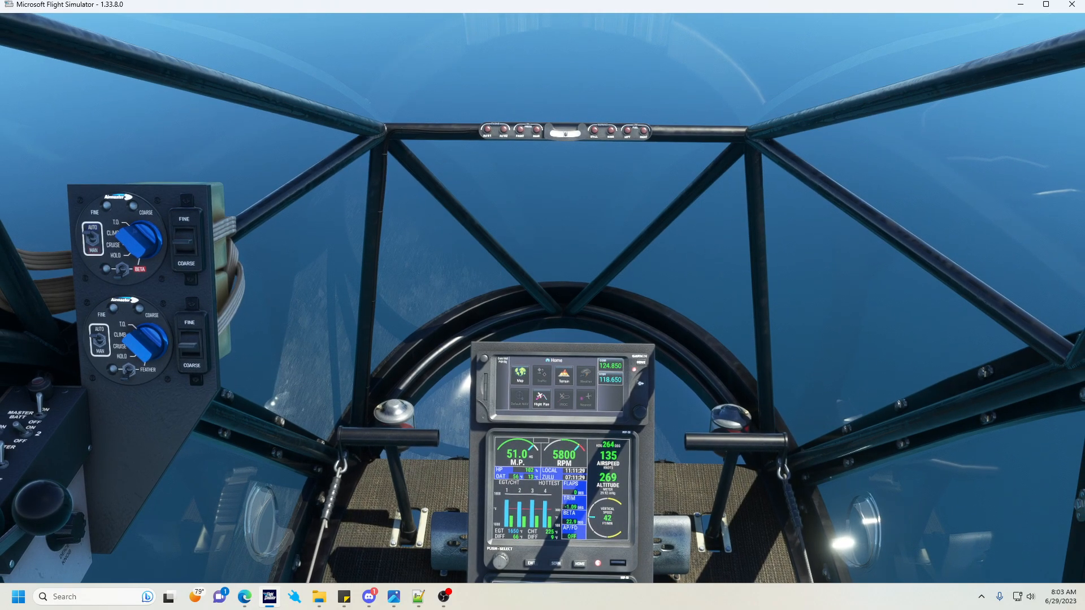
mouse_move(490, 393)
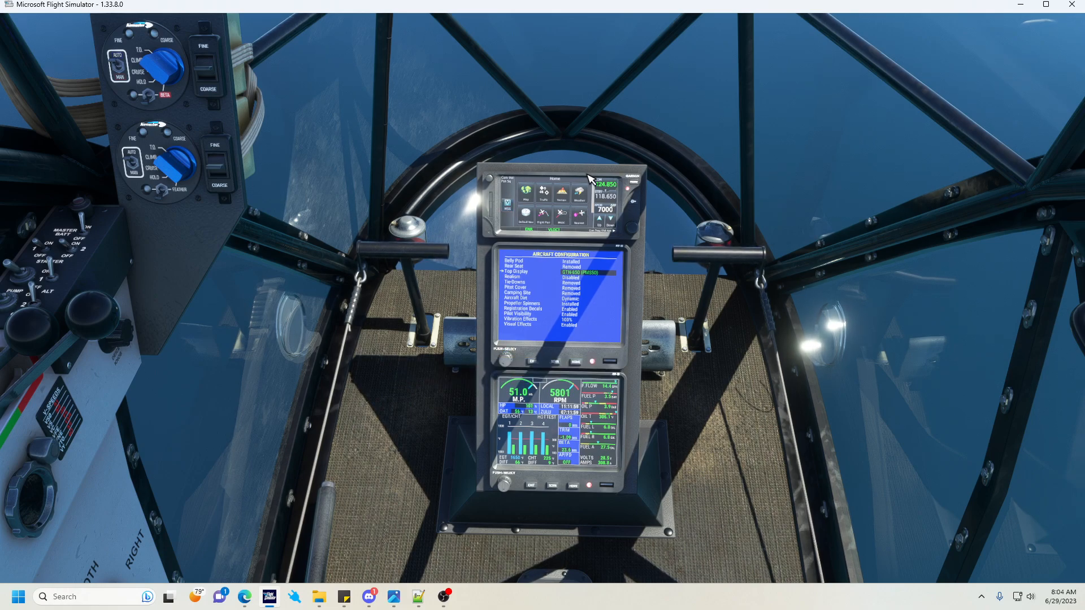
mouse_move(561, 312)
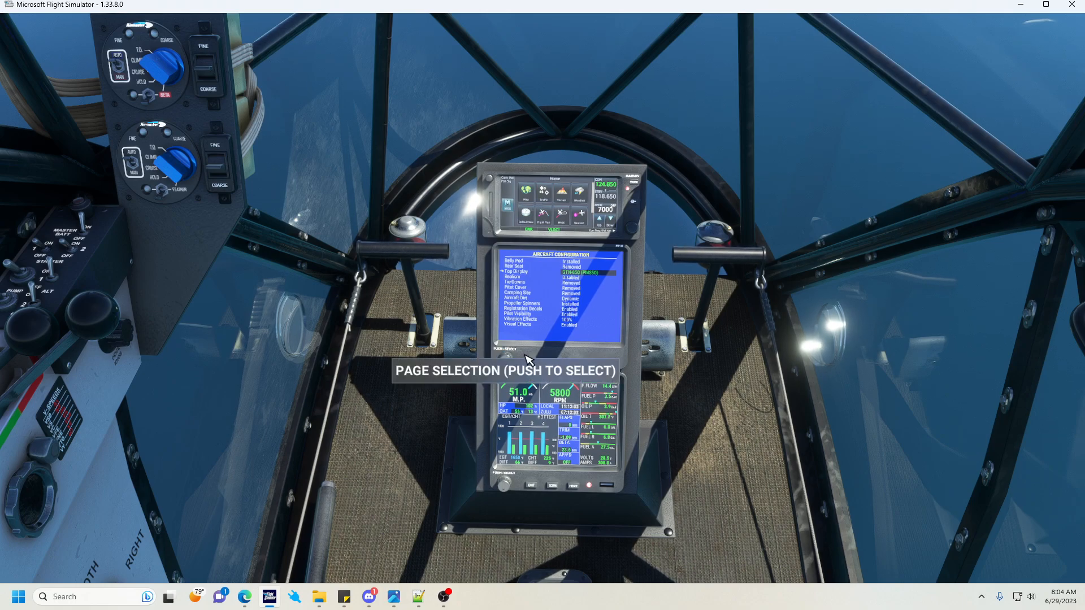
mouse_move(517, 148)
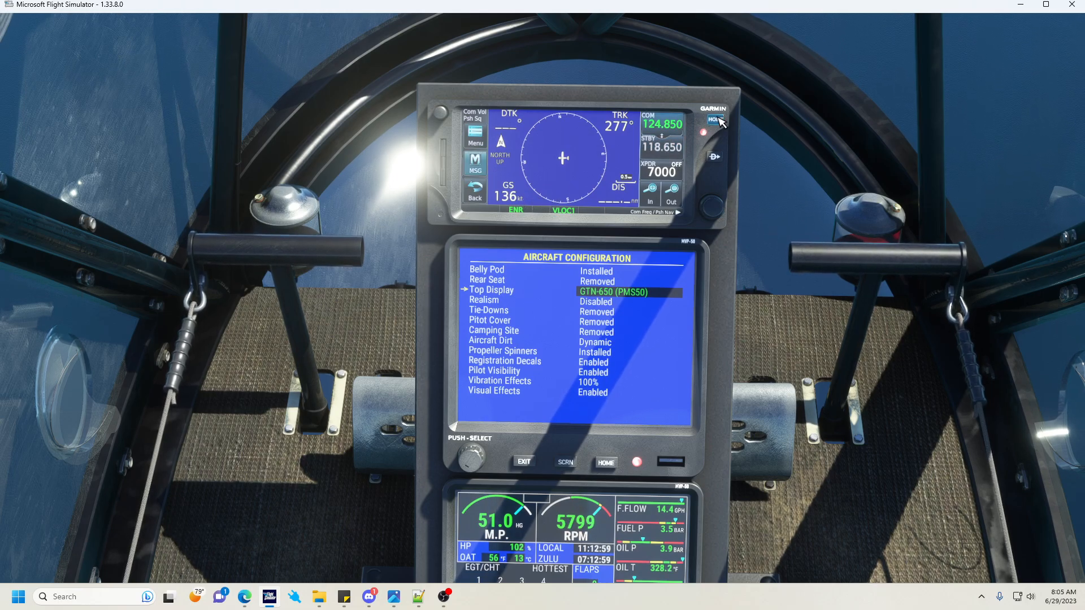
Step: Switch the cockpit GTN to its page showing the north-up map tracking 277°
click(714, 120)
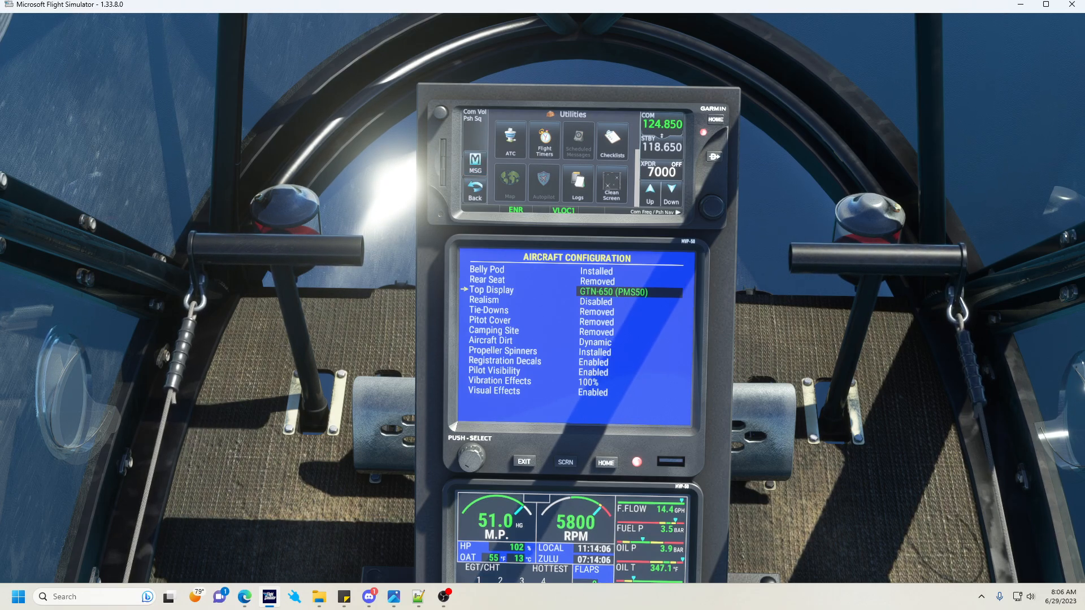
mouse_move(663, 222)
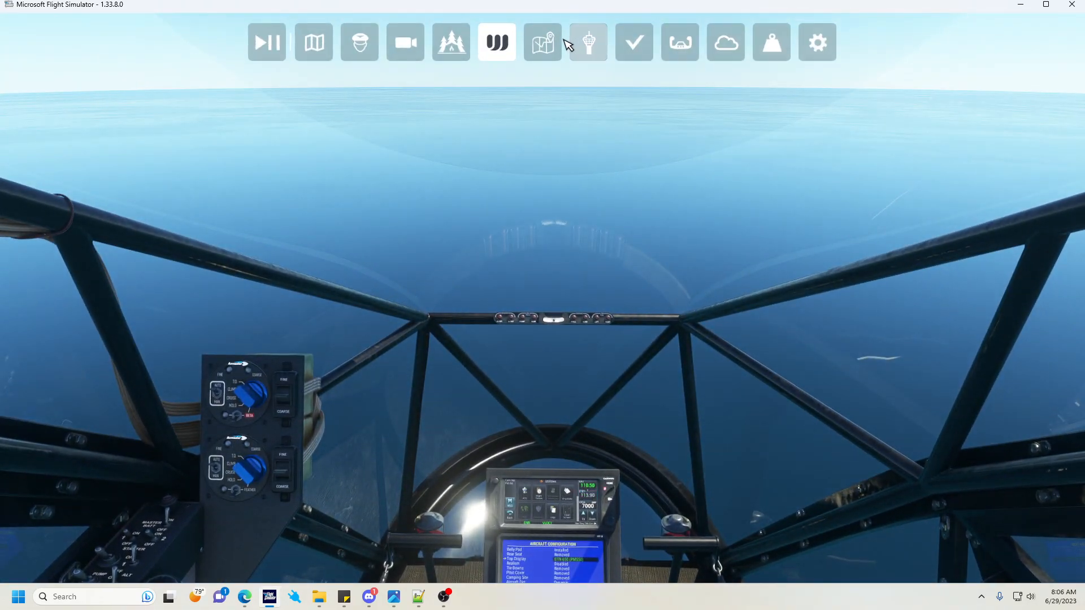
mouse_move(549, 53)
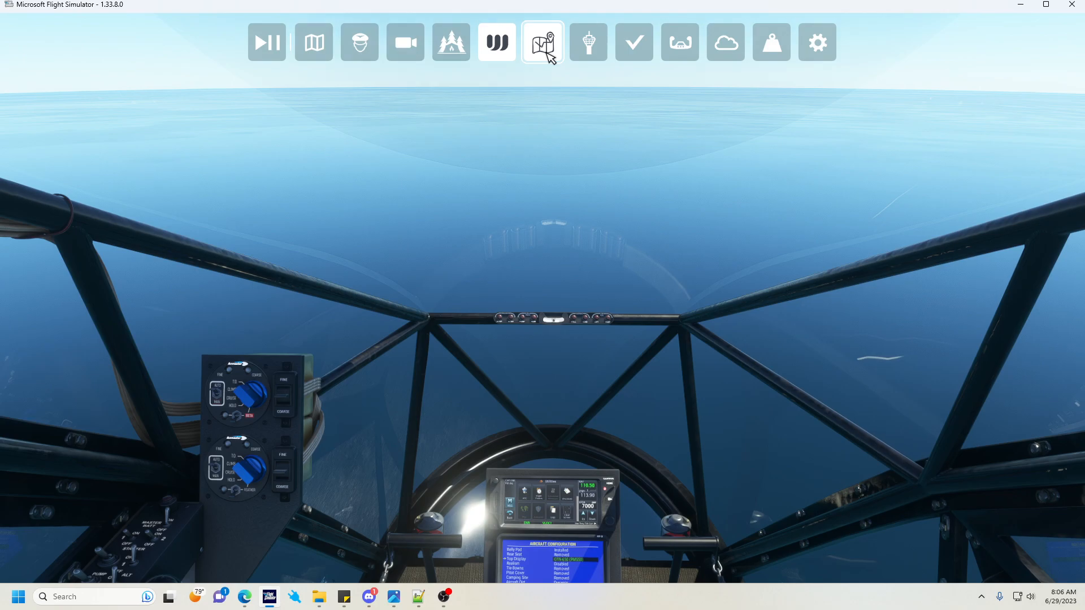
Step: Pop the GTN 750 out into its own separate window from the toolbar
click(542, 42)
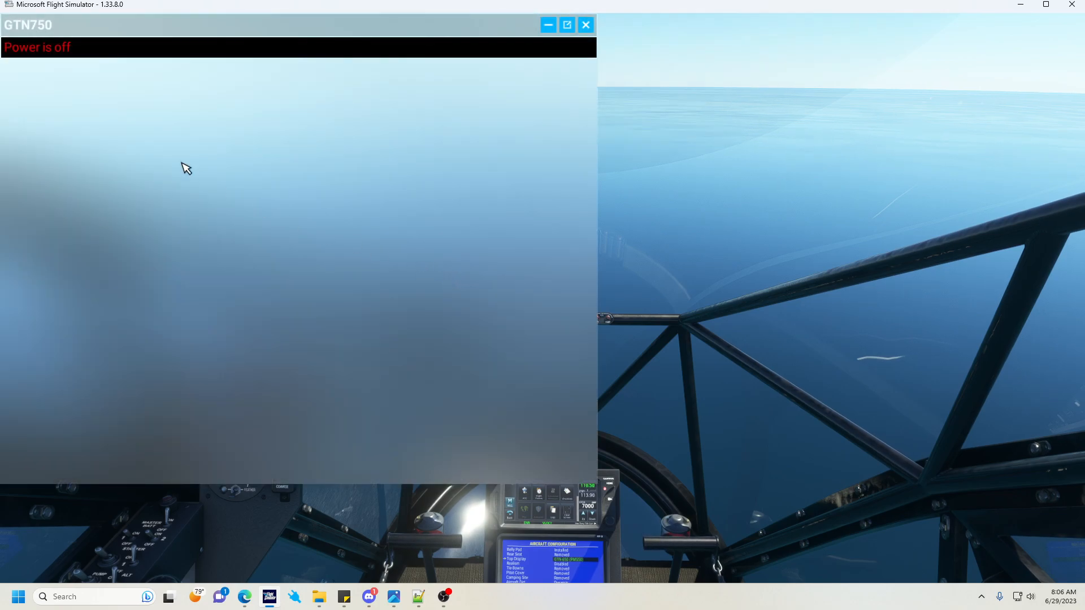
mouse_move(32, 62)
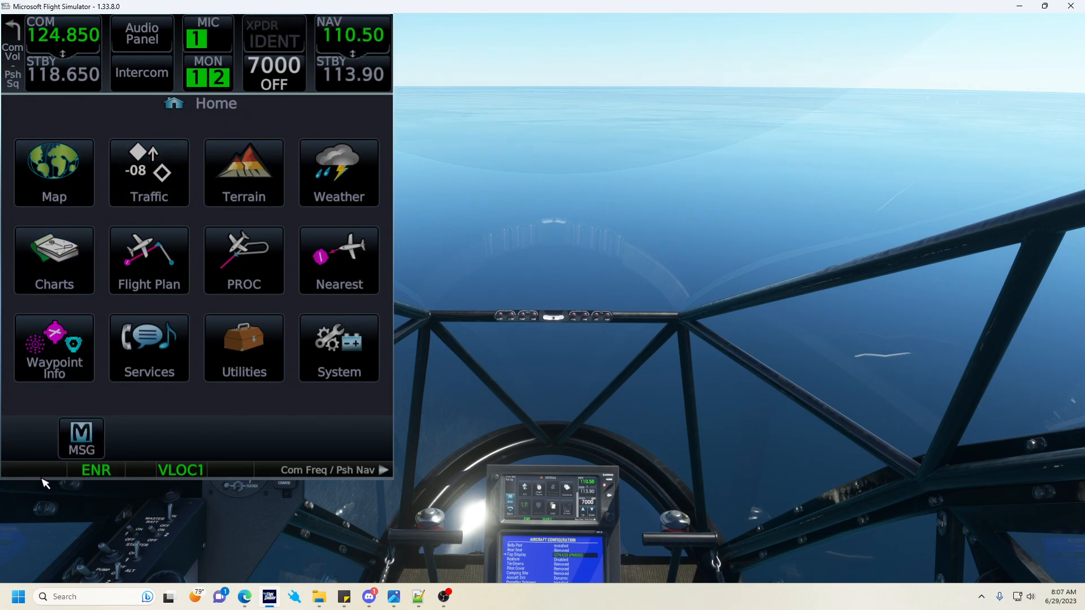
mouse_move(446, 146)
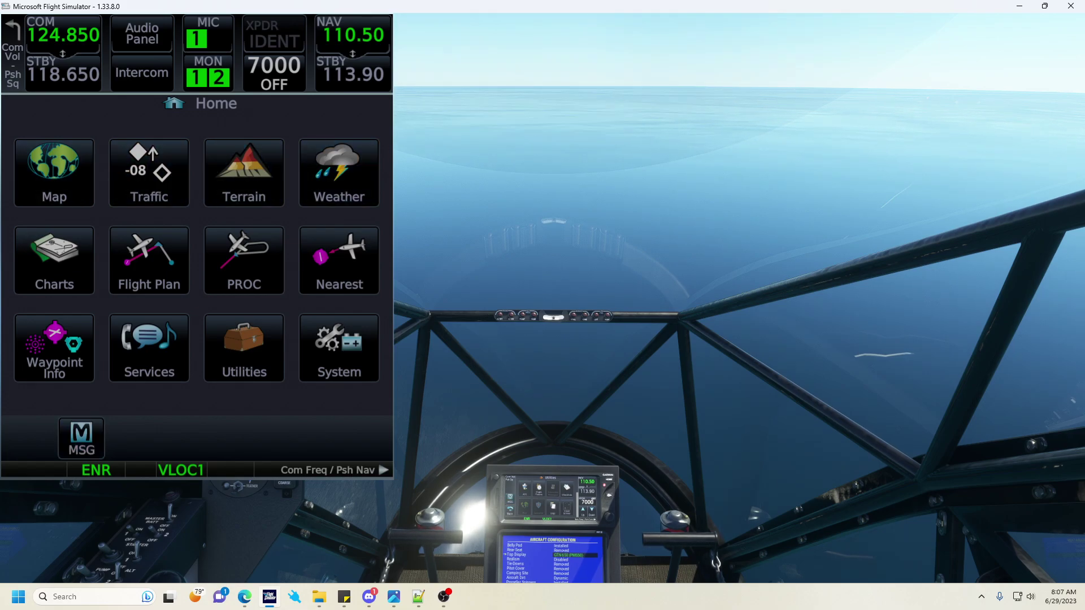
mouse_move(181, 195)
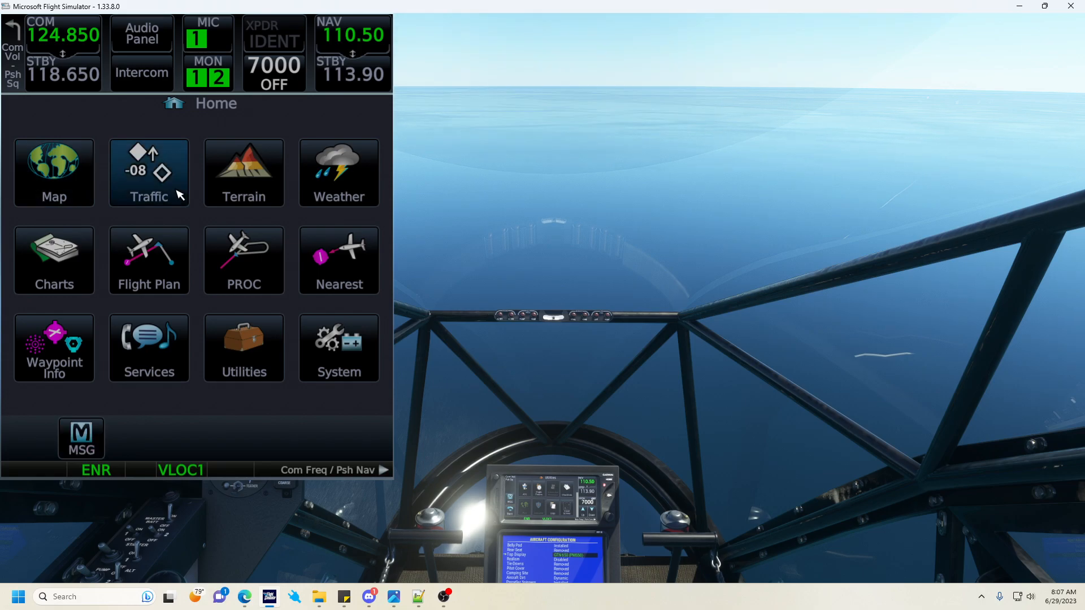
mouse_move(188, 190)
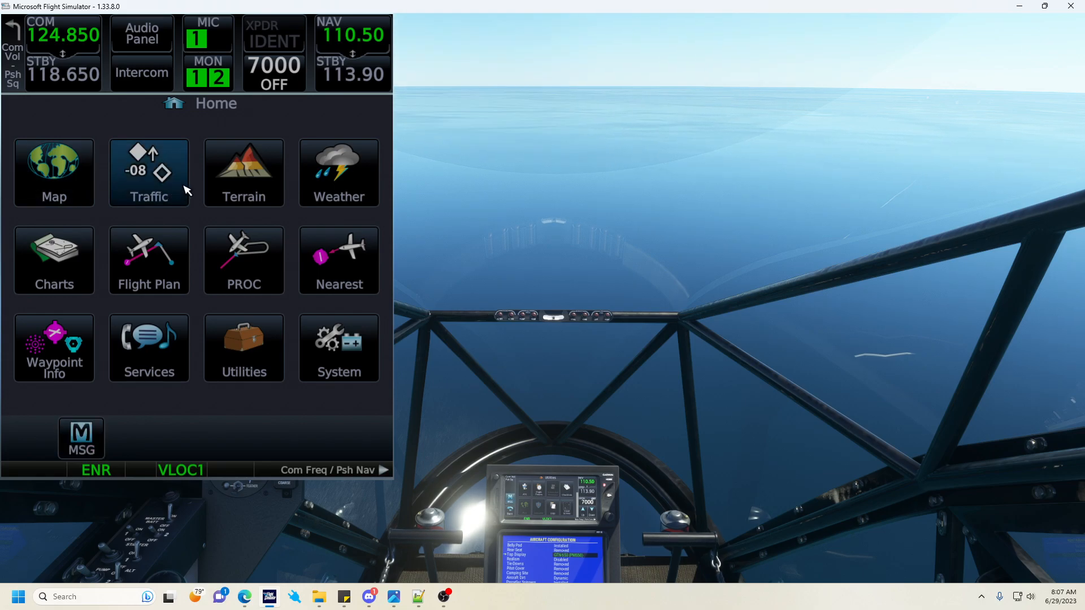
mouse_move(163, 124)
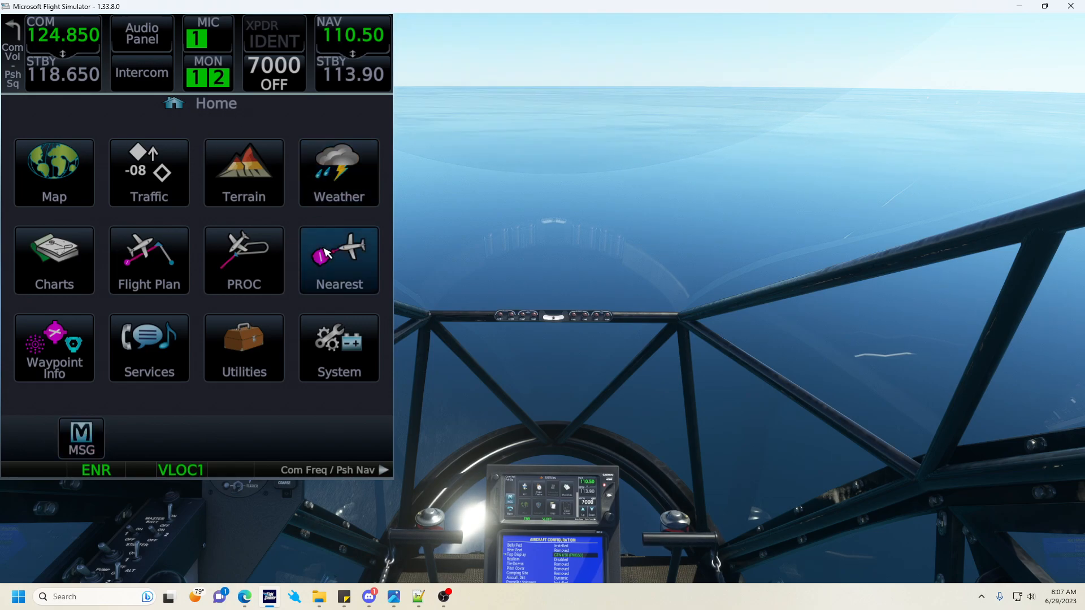
mouse_move(306, 301)
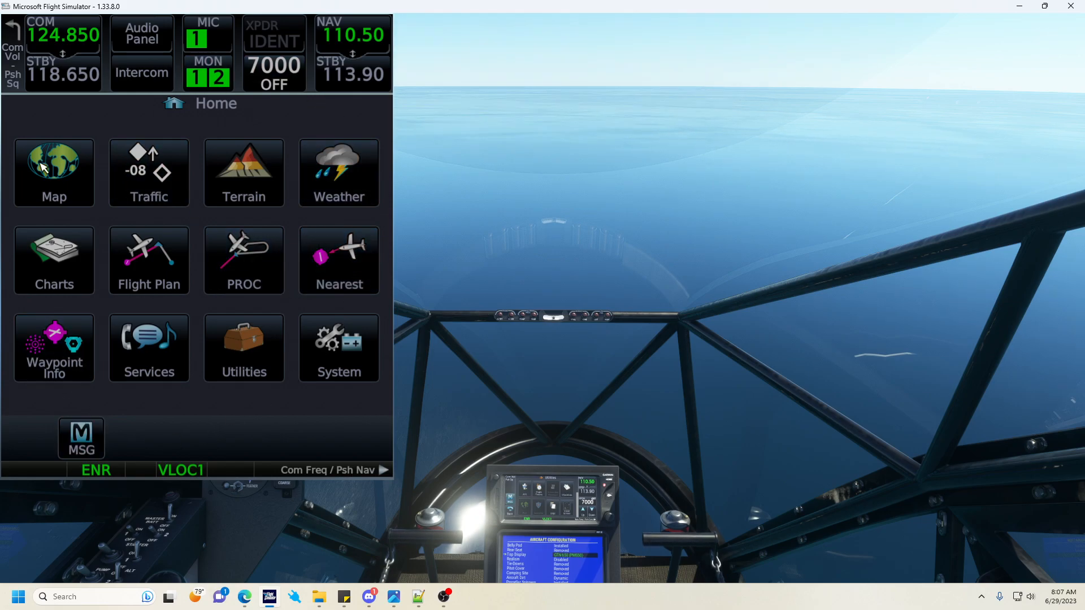
Step: Go through Utilities to the Autopilot page and accept the compatibility warning
click(244, 348)
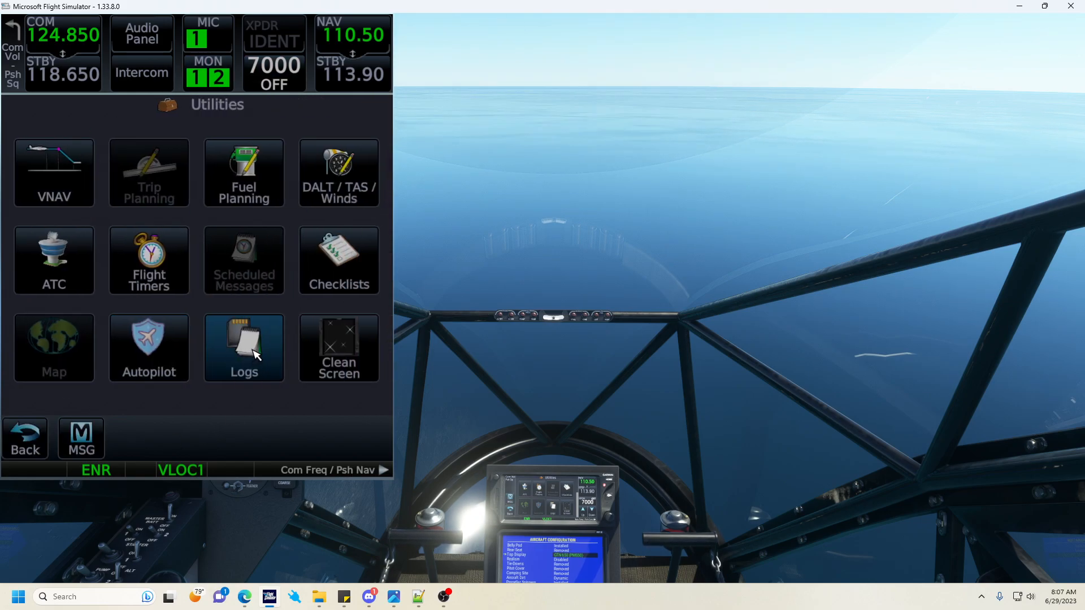
mouse_move(128, 339)
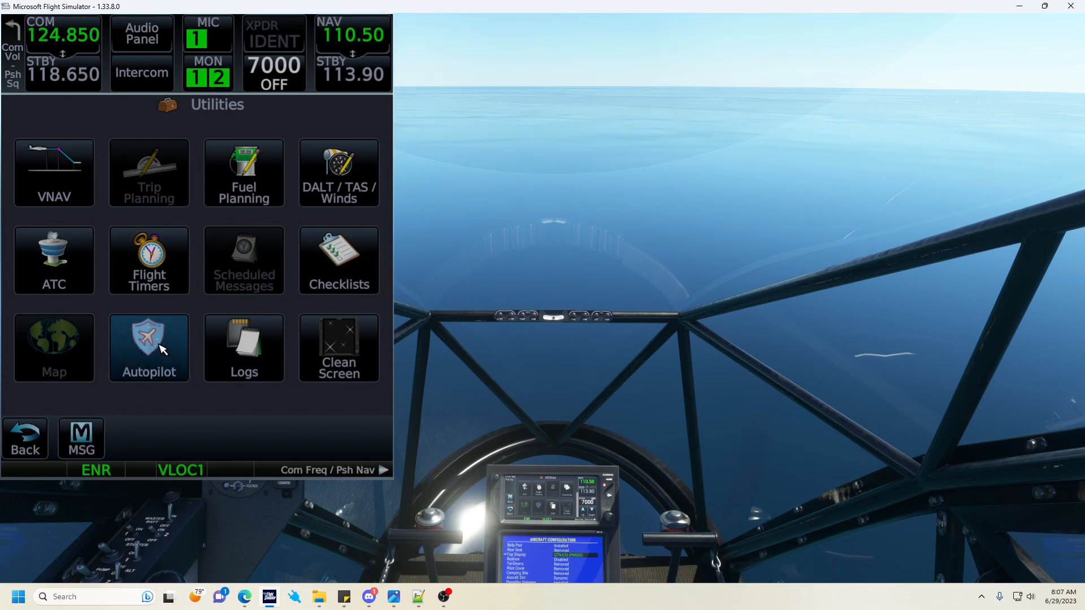
click(149, 348)
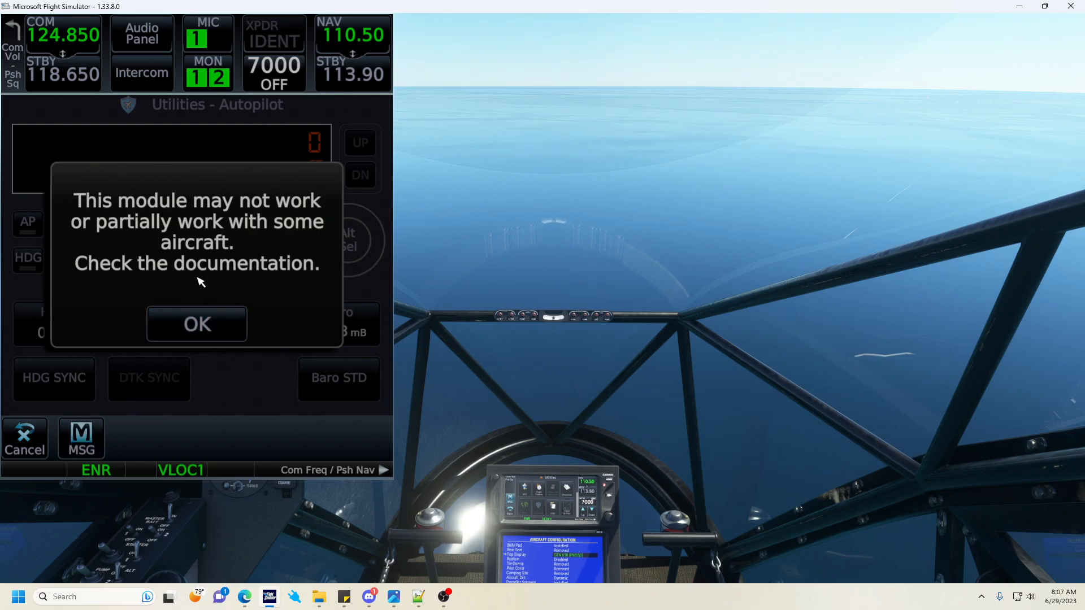
mouse_move(246, 322)
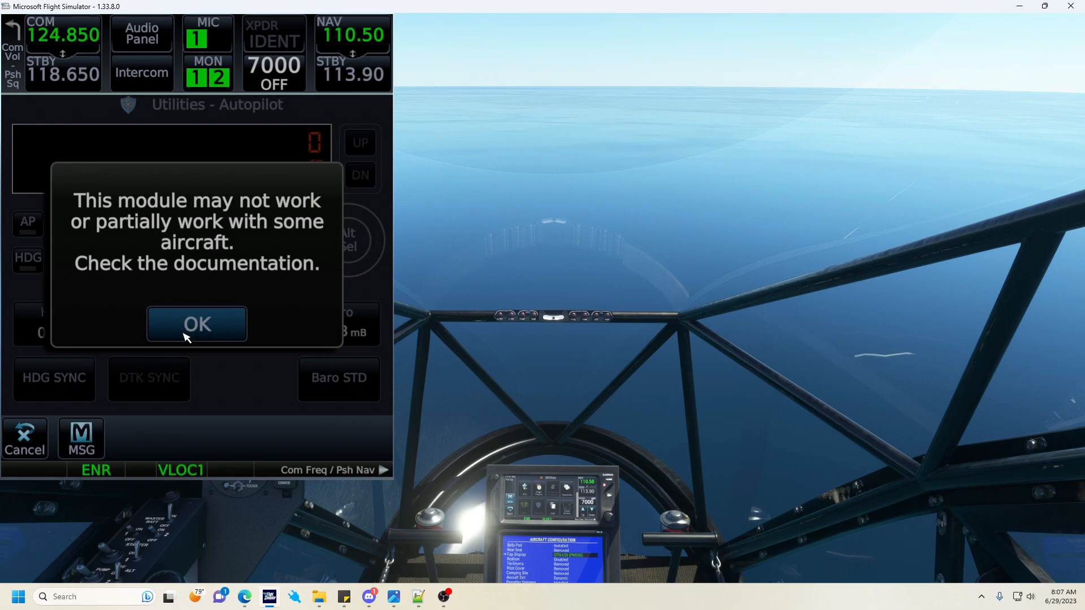
click(197, 323)
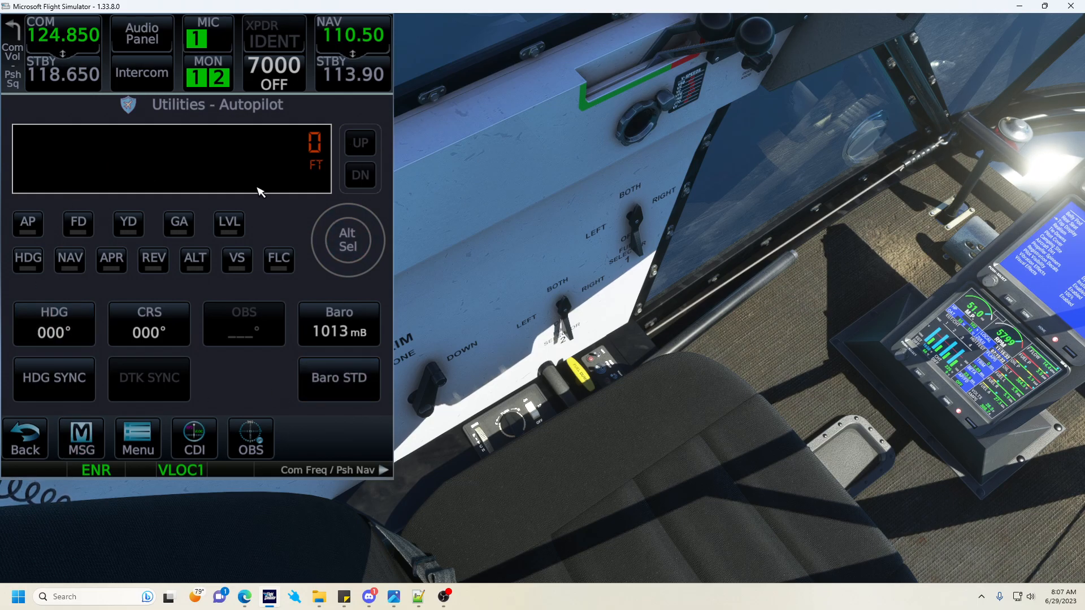
Step: Engage the autopilot, then bring up the Set HDG keypad at 000°
click(28, 223)
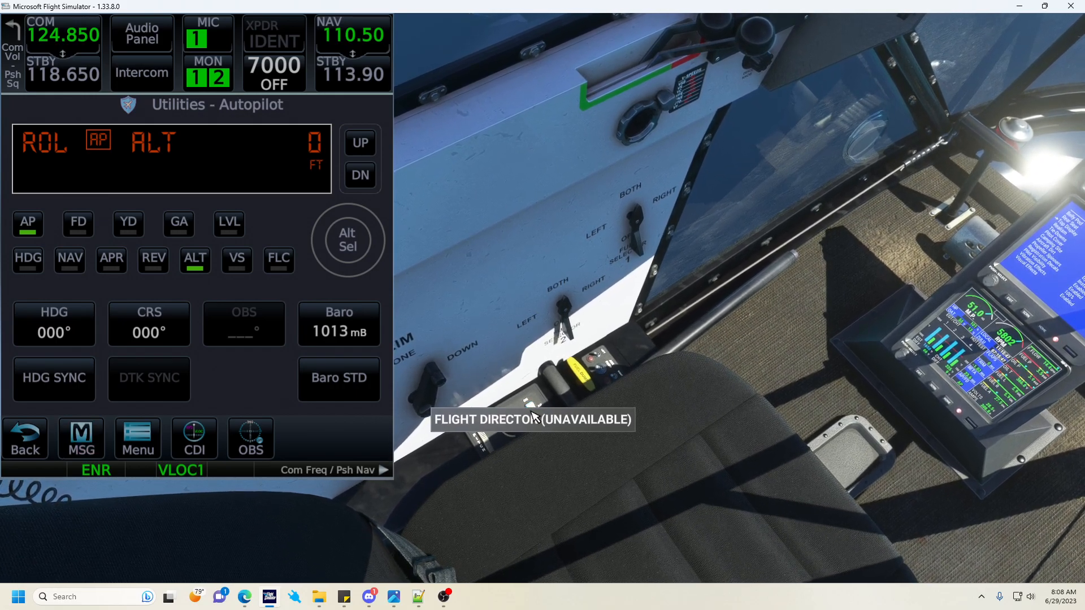
mouse_move(536, 411)
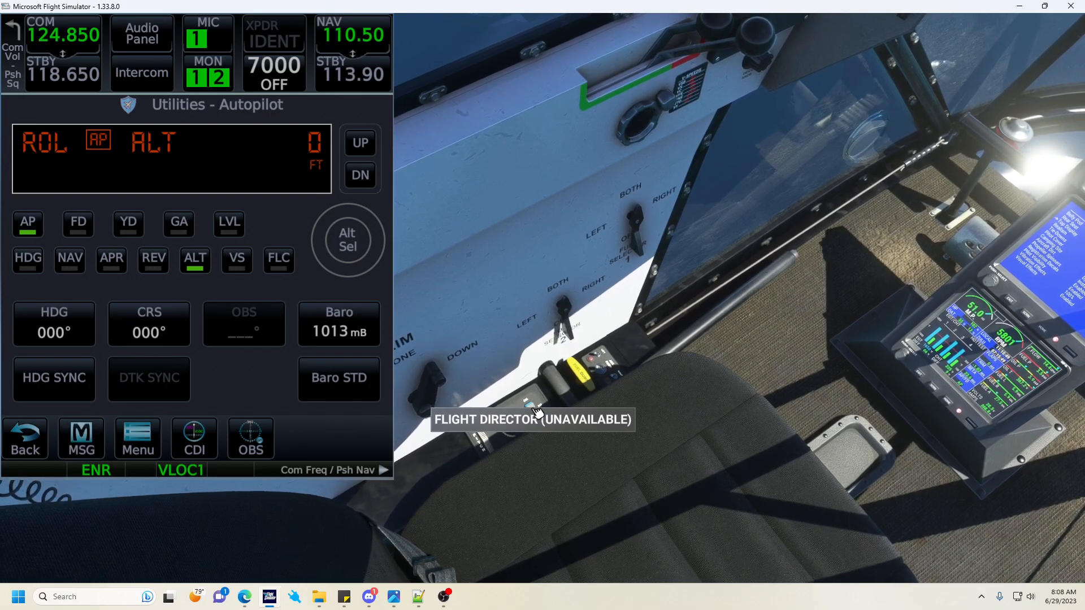
click(27, 223)
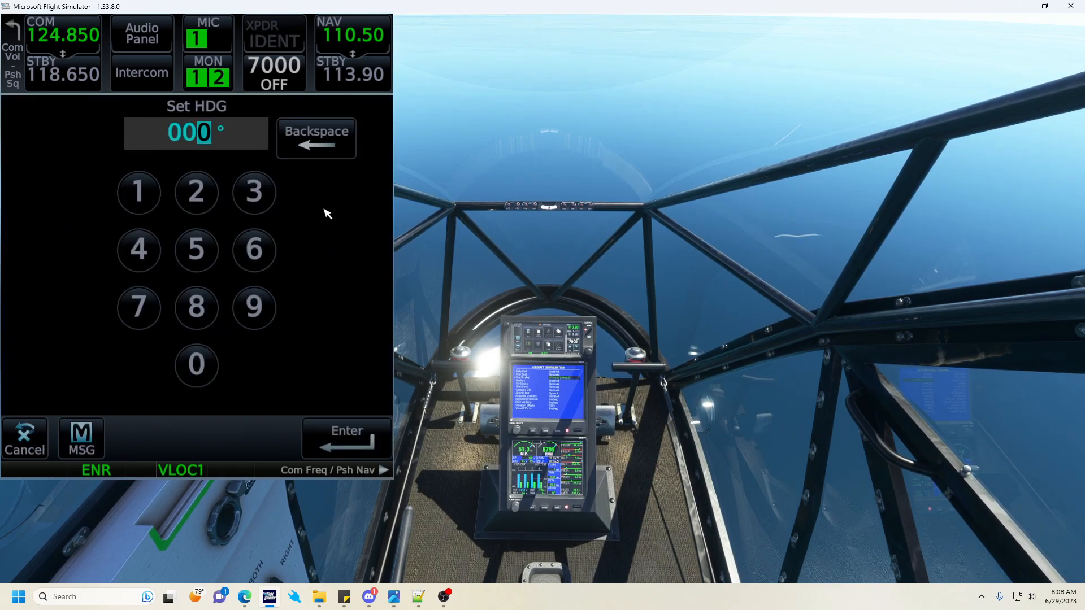
Step: Confirm heading 250° in heading mode and return to the map tracking 254°
click(196, 367)
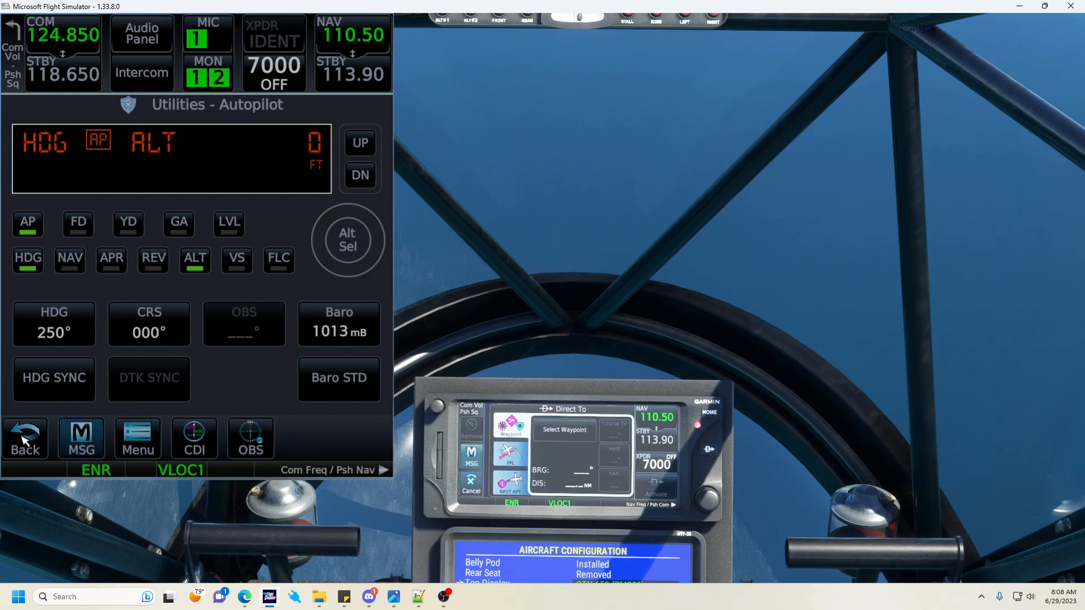
click(25, 438)
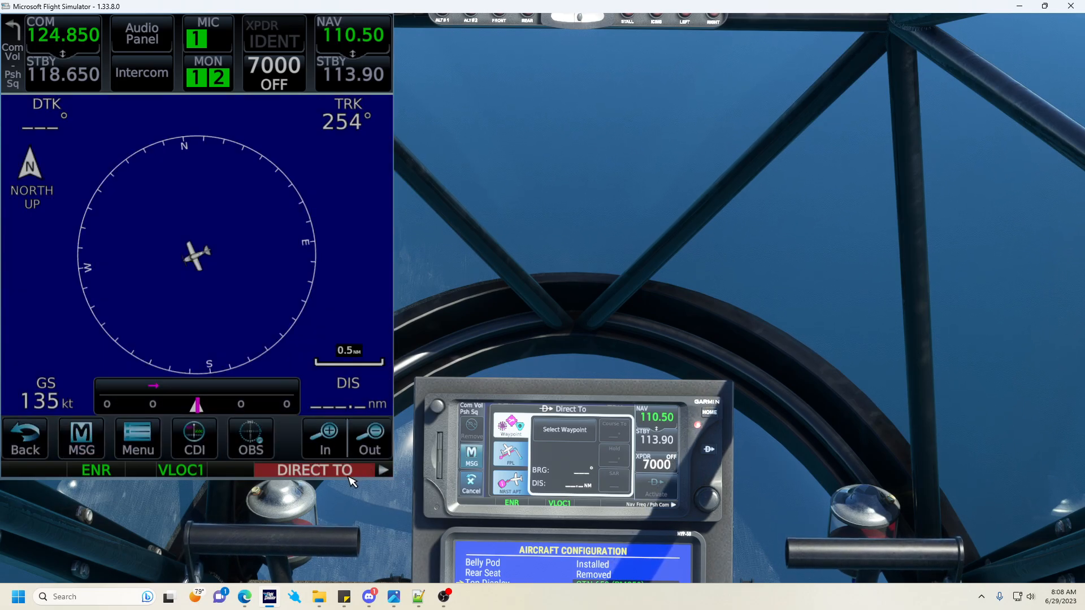
Step: Leave Direct To for Home and go back into the Utilities pages toward Autopilot
click(314, 470)
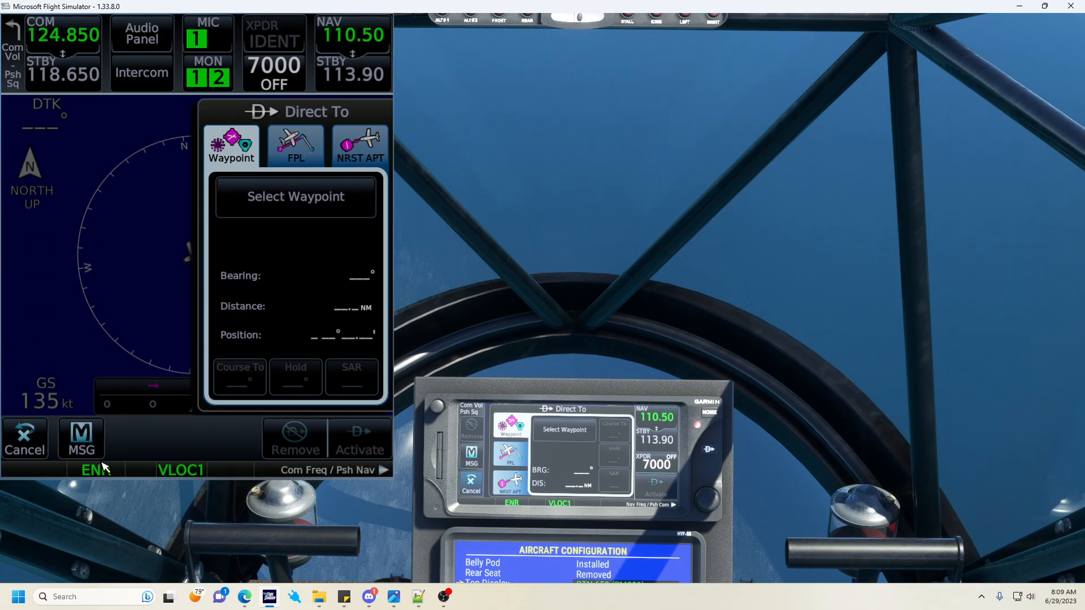
click(25, 438)
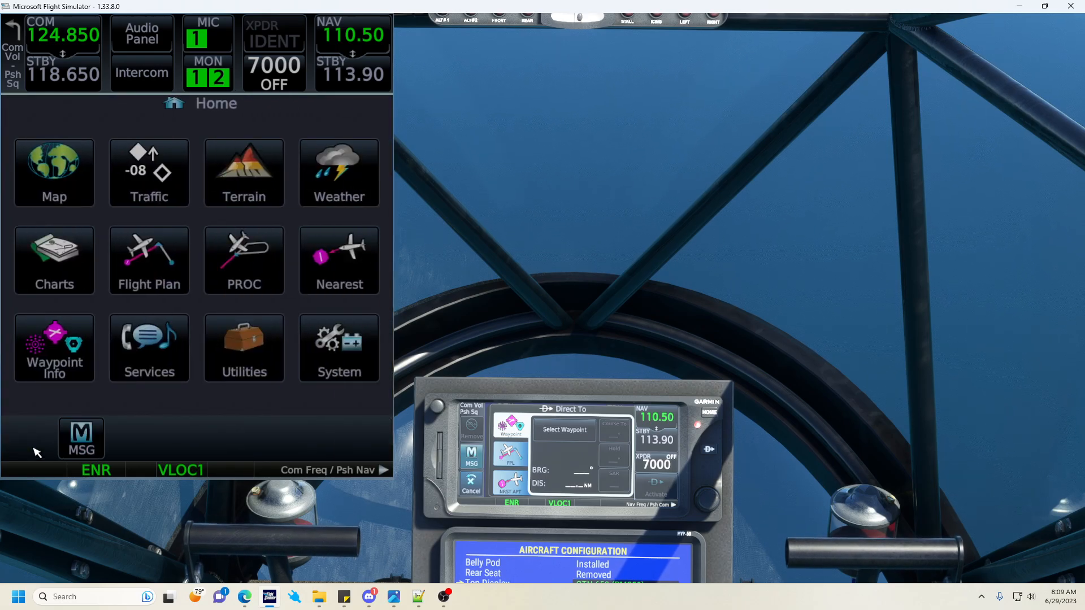
click(245, 348)
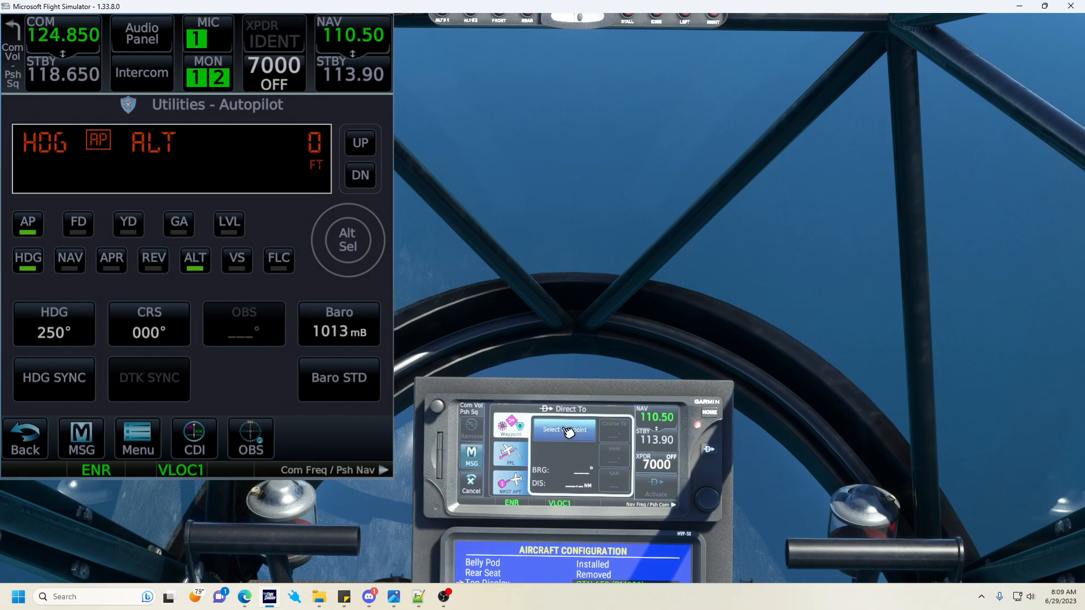
Step: Enter waypoint FJDG Diego Garcia as the Direct To destination, bearing 085° at 20.7 NM
click(564, 430)
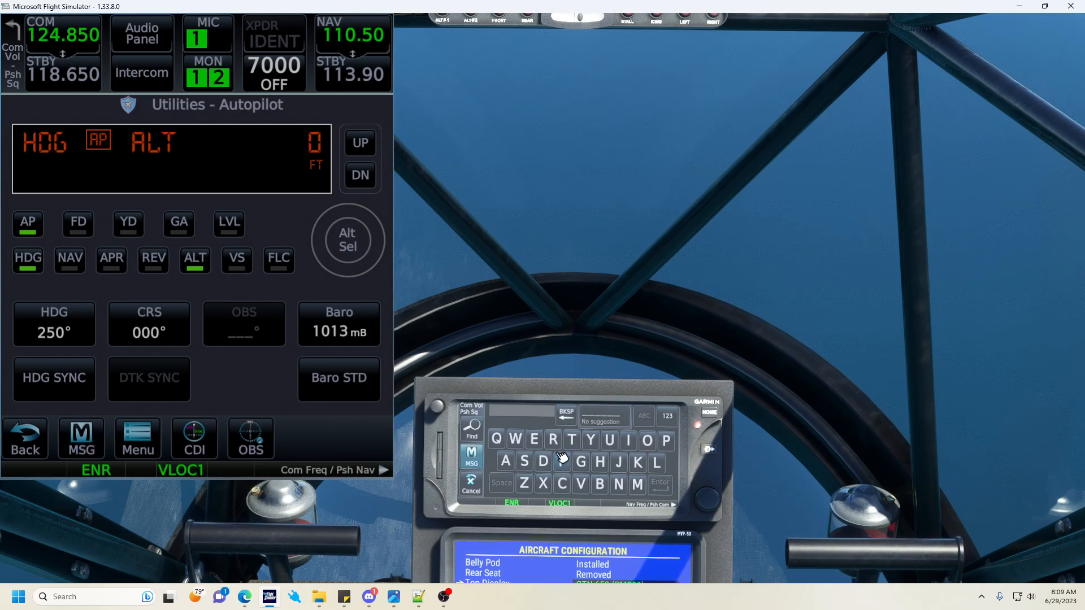
click(619, 464)
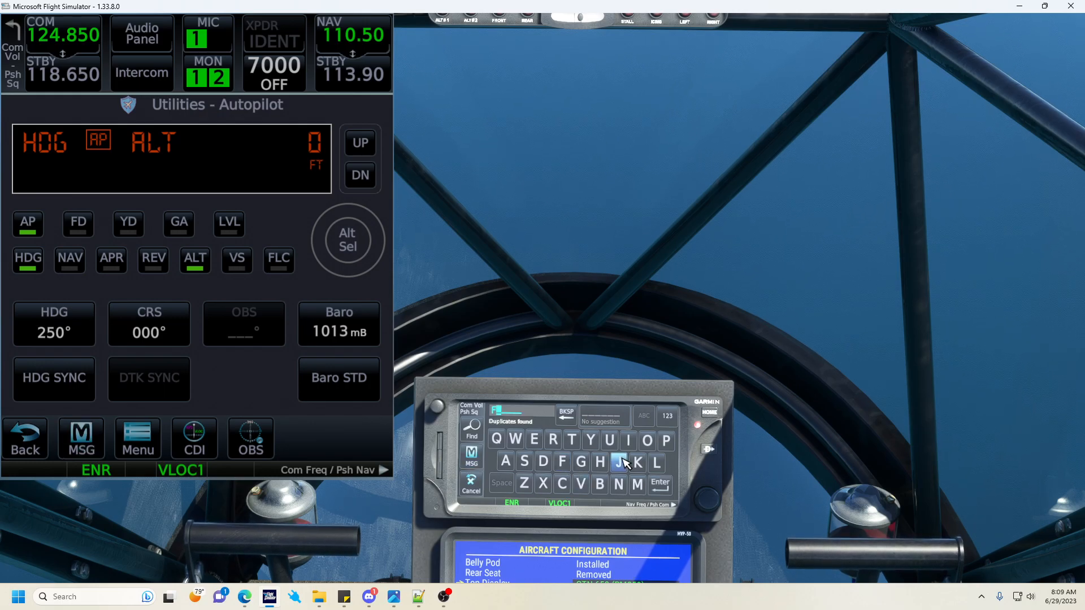
click(582, 463)
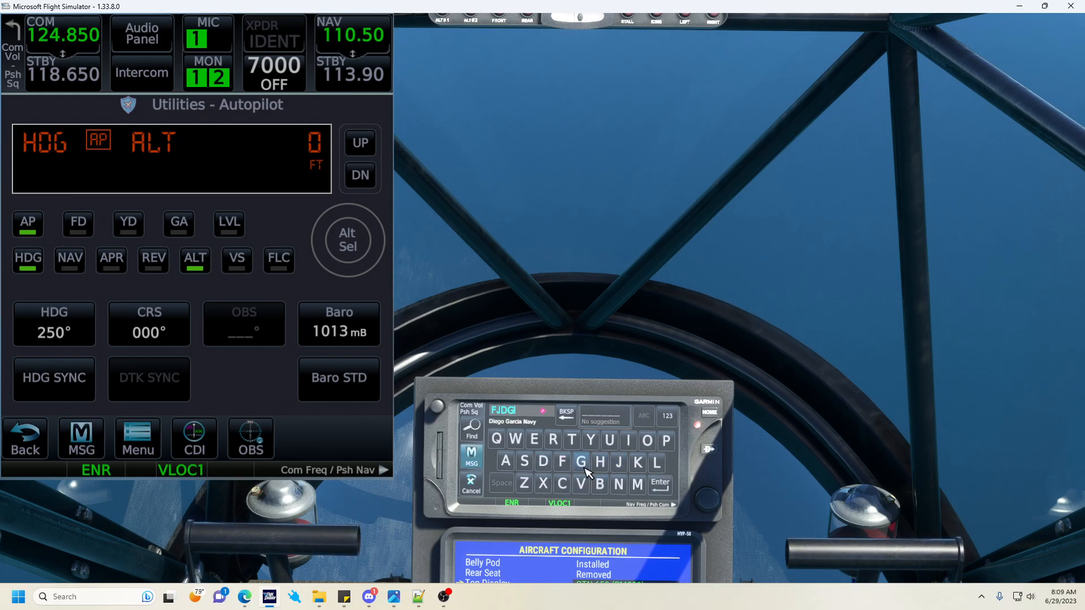
click(582, 462)
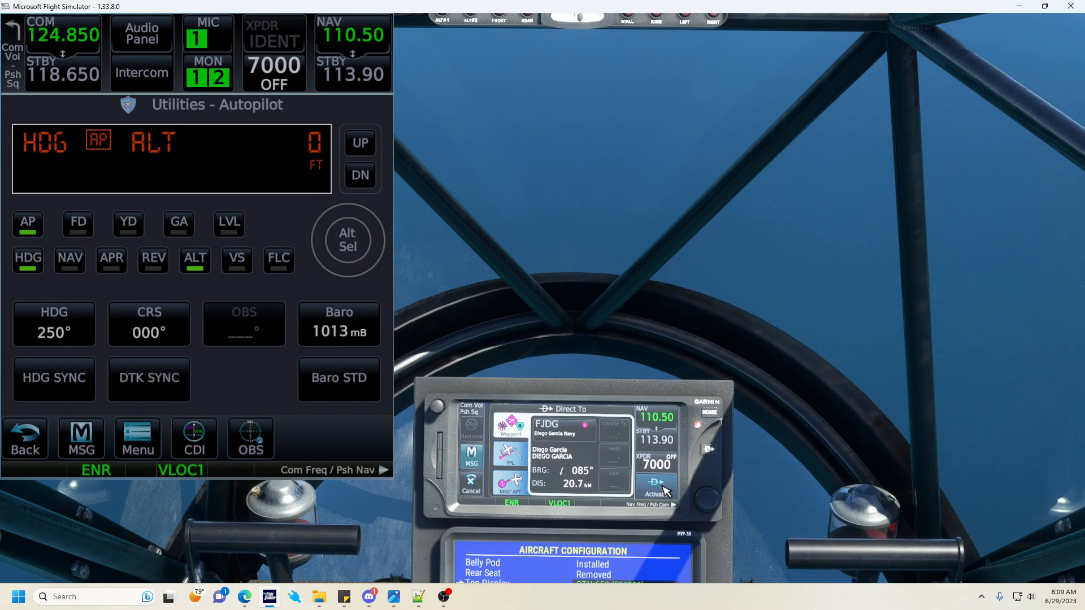
Step: Activate Direct To FJDG on track 085° and arm the autopilot's NAV mode
click(657, 485)
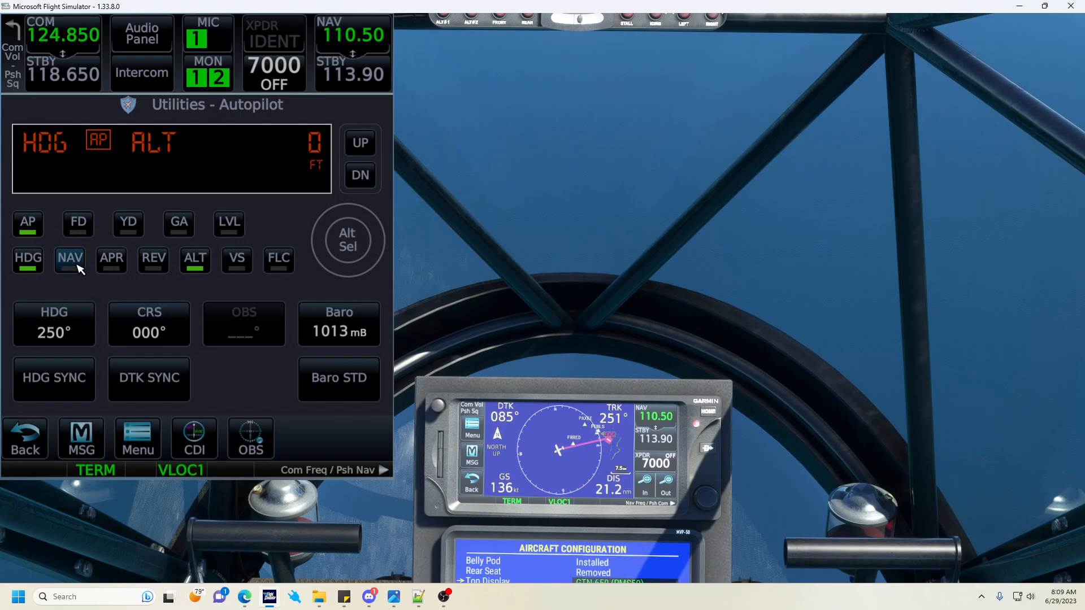
click(71, 258)
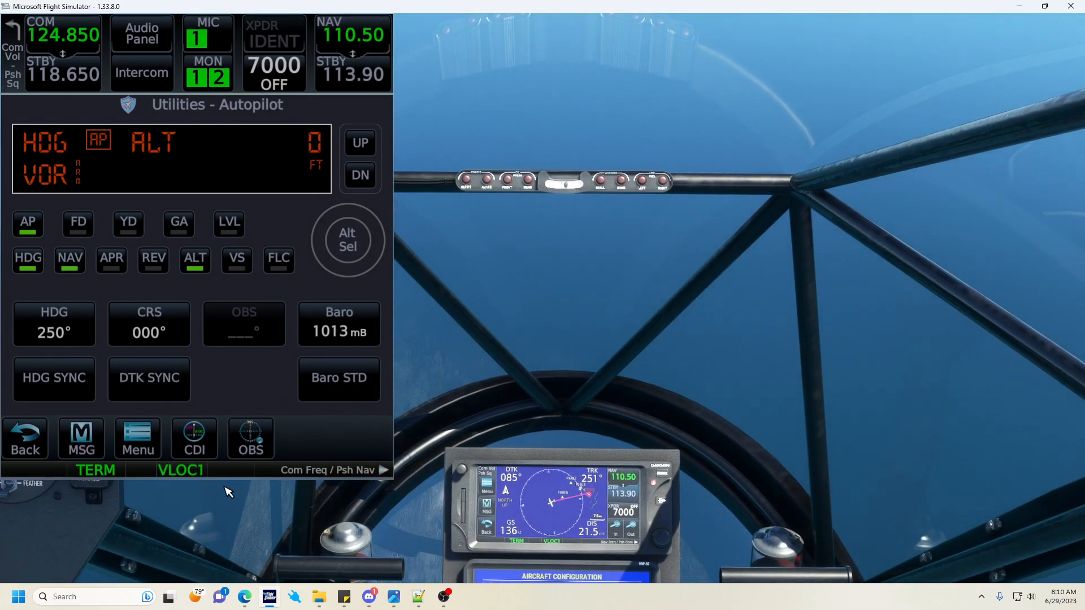
Step: Change the CDI navigation source from VLOC1 to GPS via the annunciator
click(181, 470)
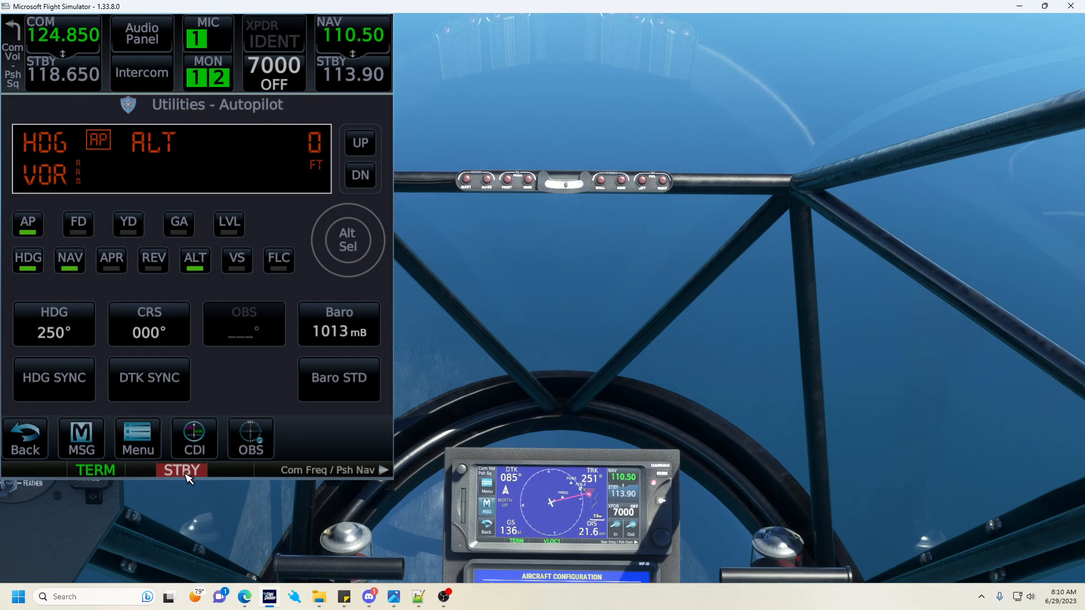
click(195, 438)
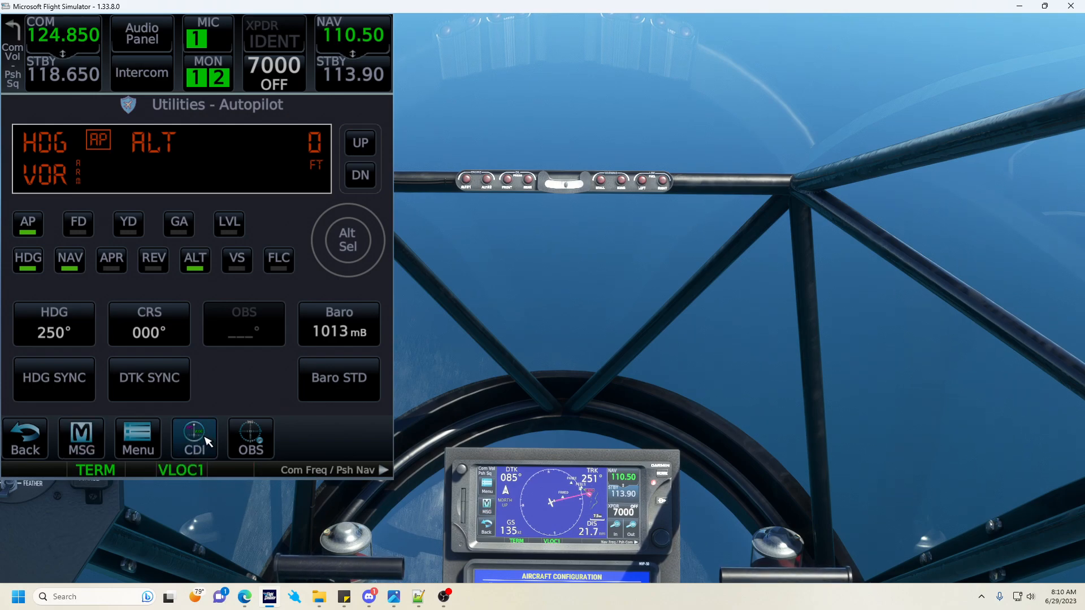
click(194, 439)
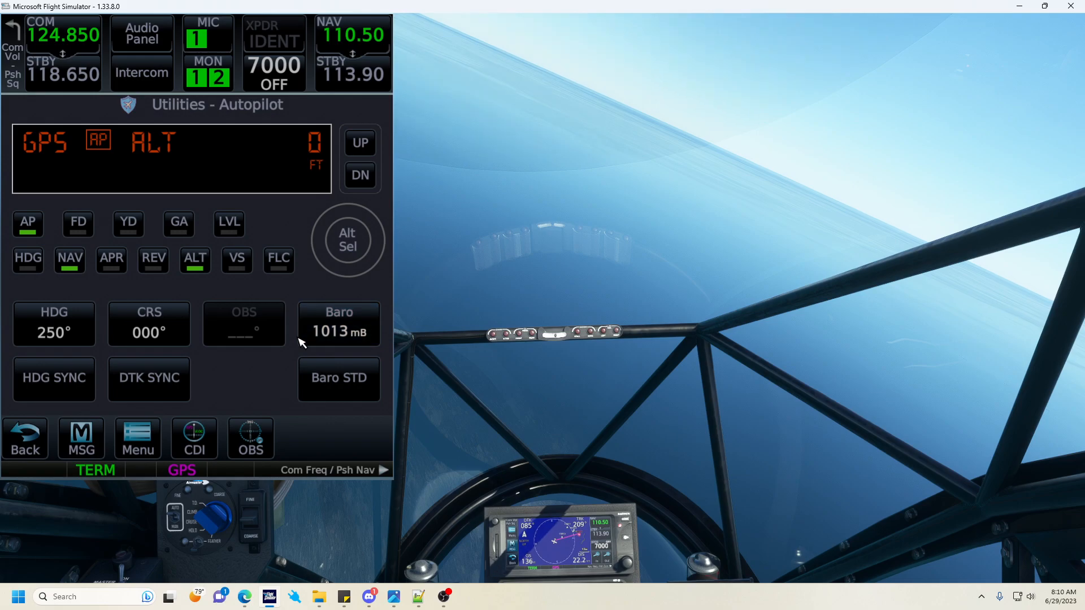
mouse_move(304, 319)
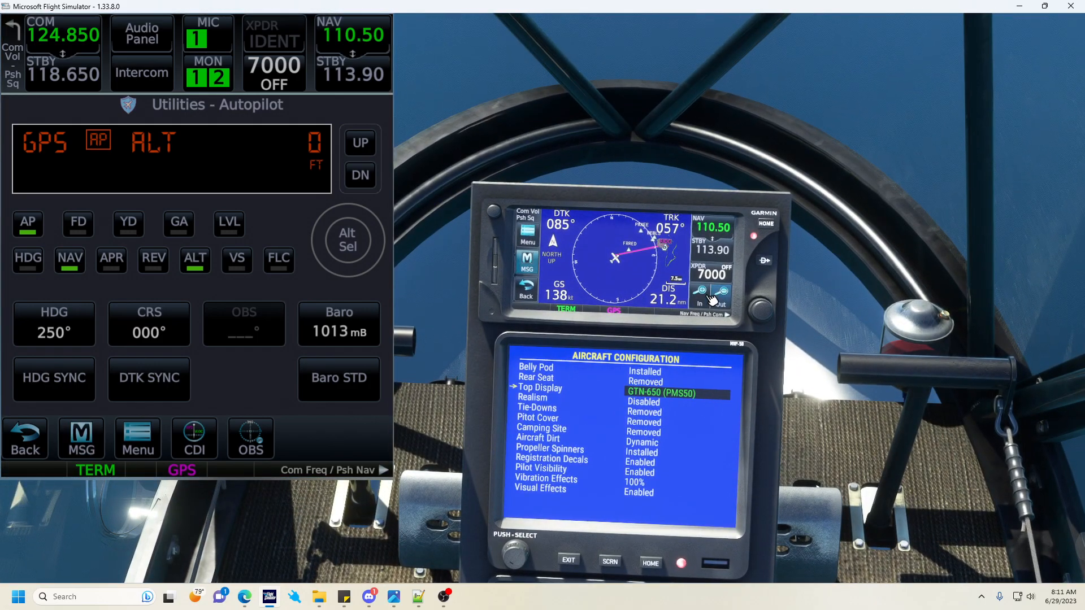
Step: Adjust the cockpit GTN map range while the aircraft turns onto the 085° course
click(701, 291)
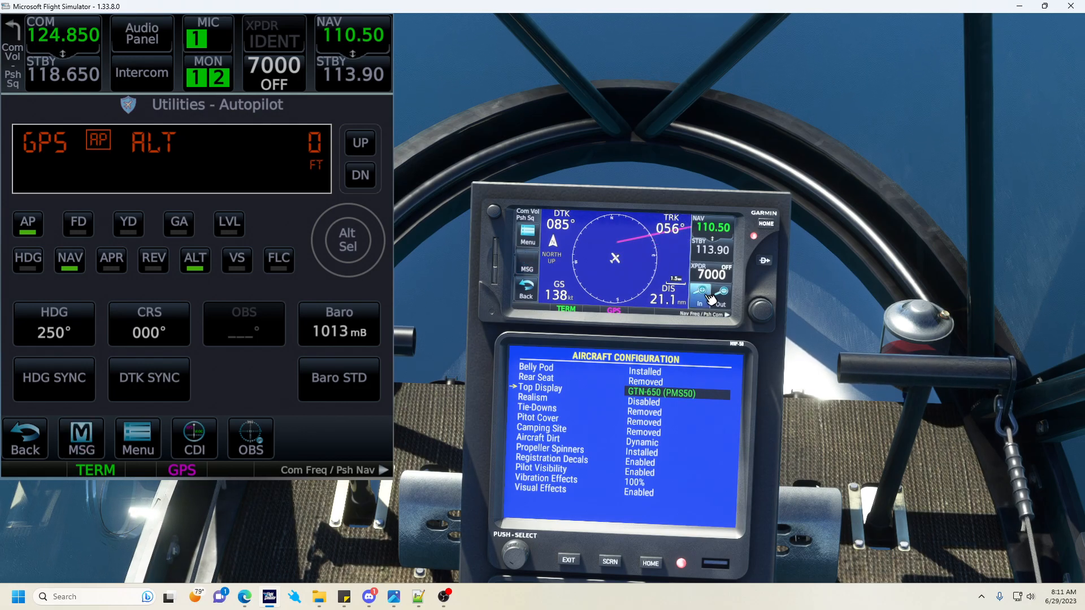